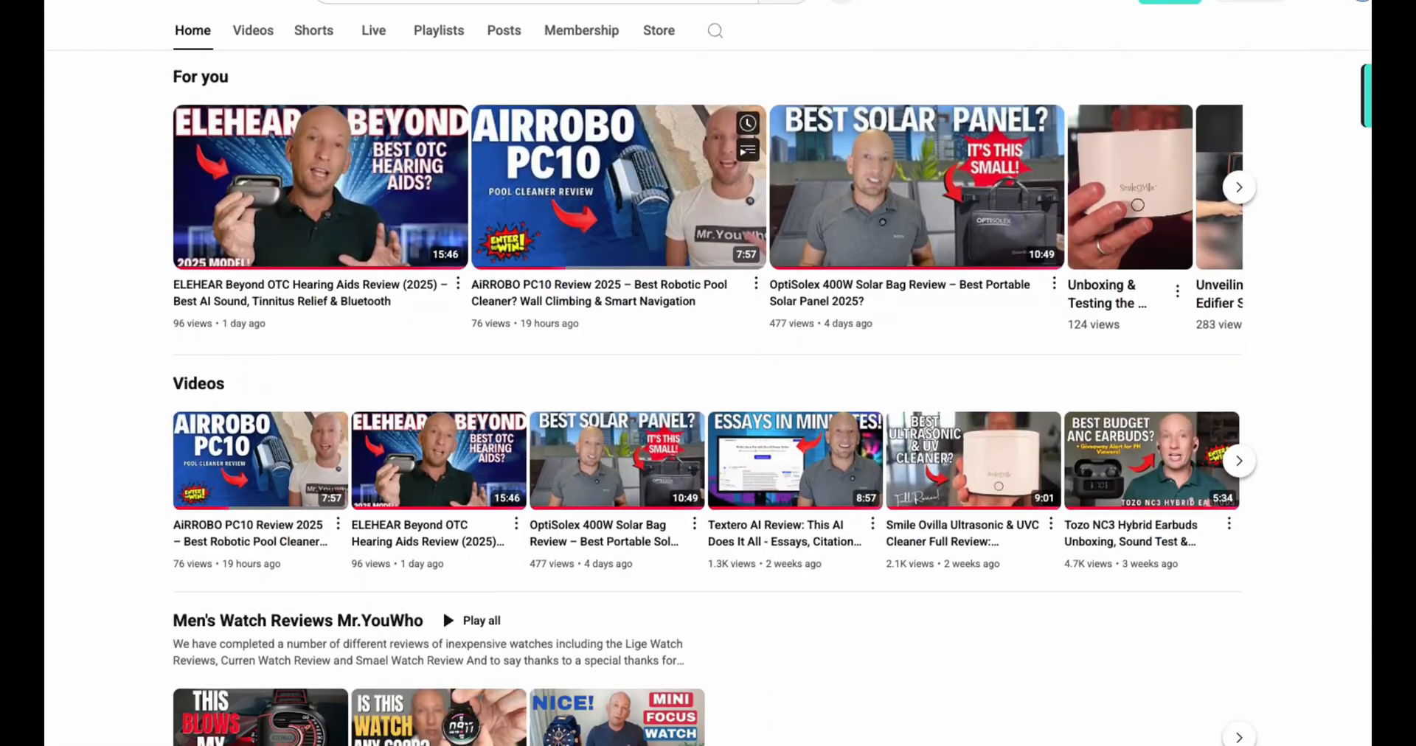
# Scroll down the YouTube channel's listing of review videos.
pyautogui.scroll(-3)
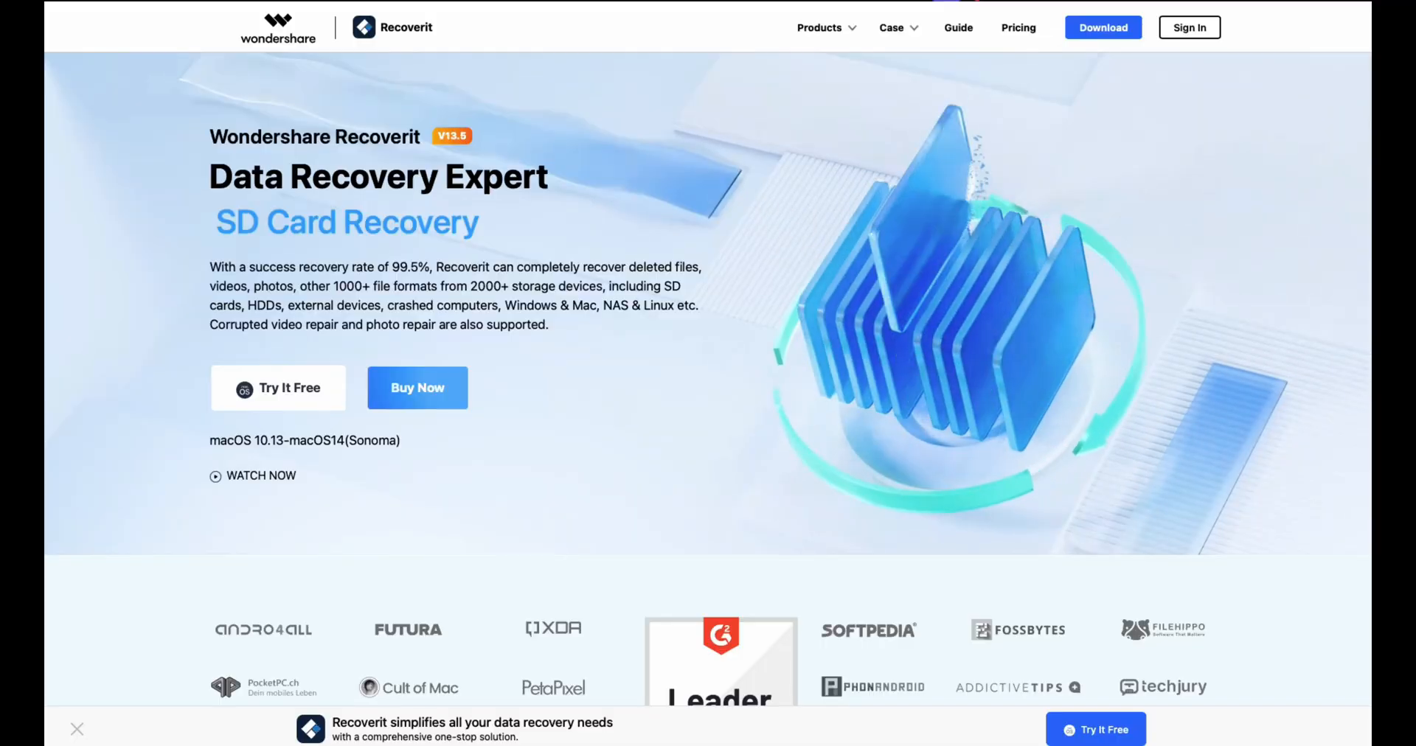
# Leave the Recoverit product page for the Recoverit app's drive selection home screen.
pyautogui.click(1309, 19)
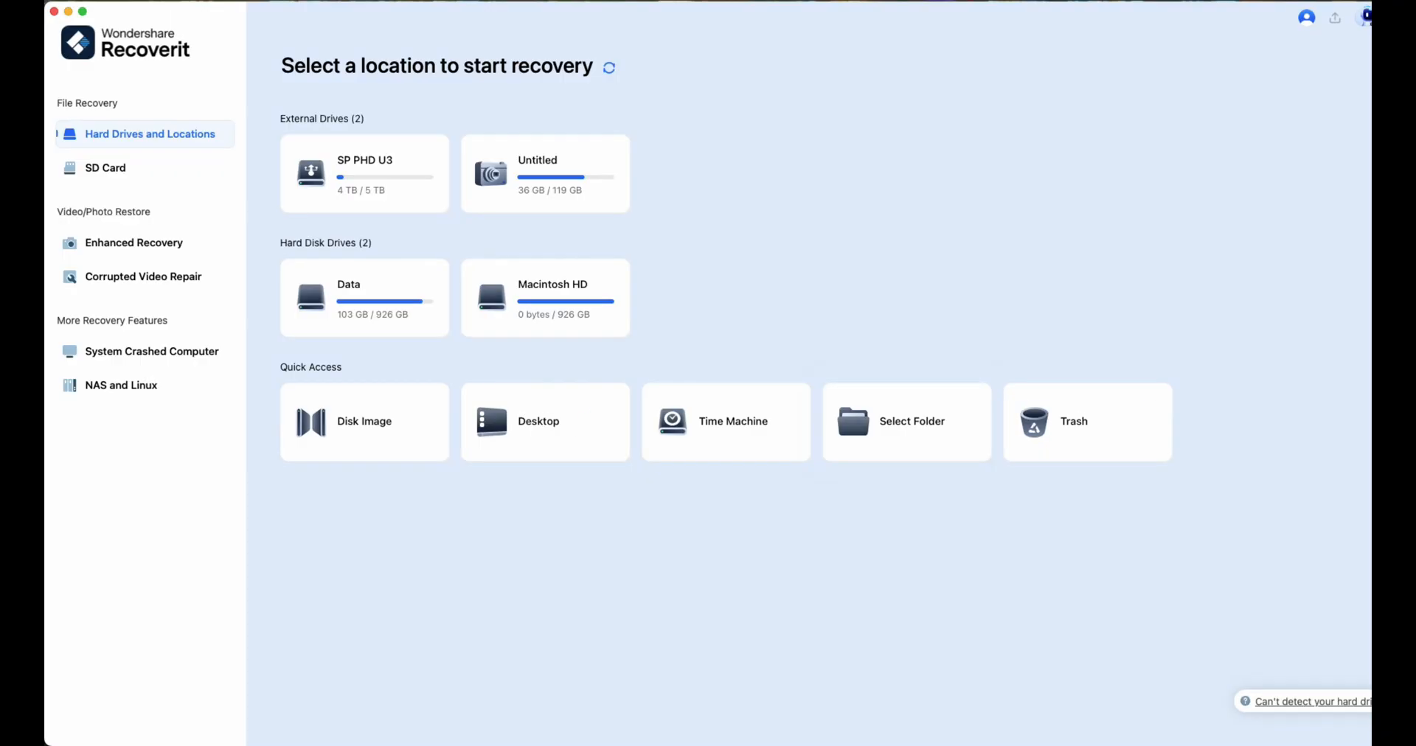
pyautogui.click(545, 174)
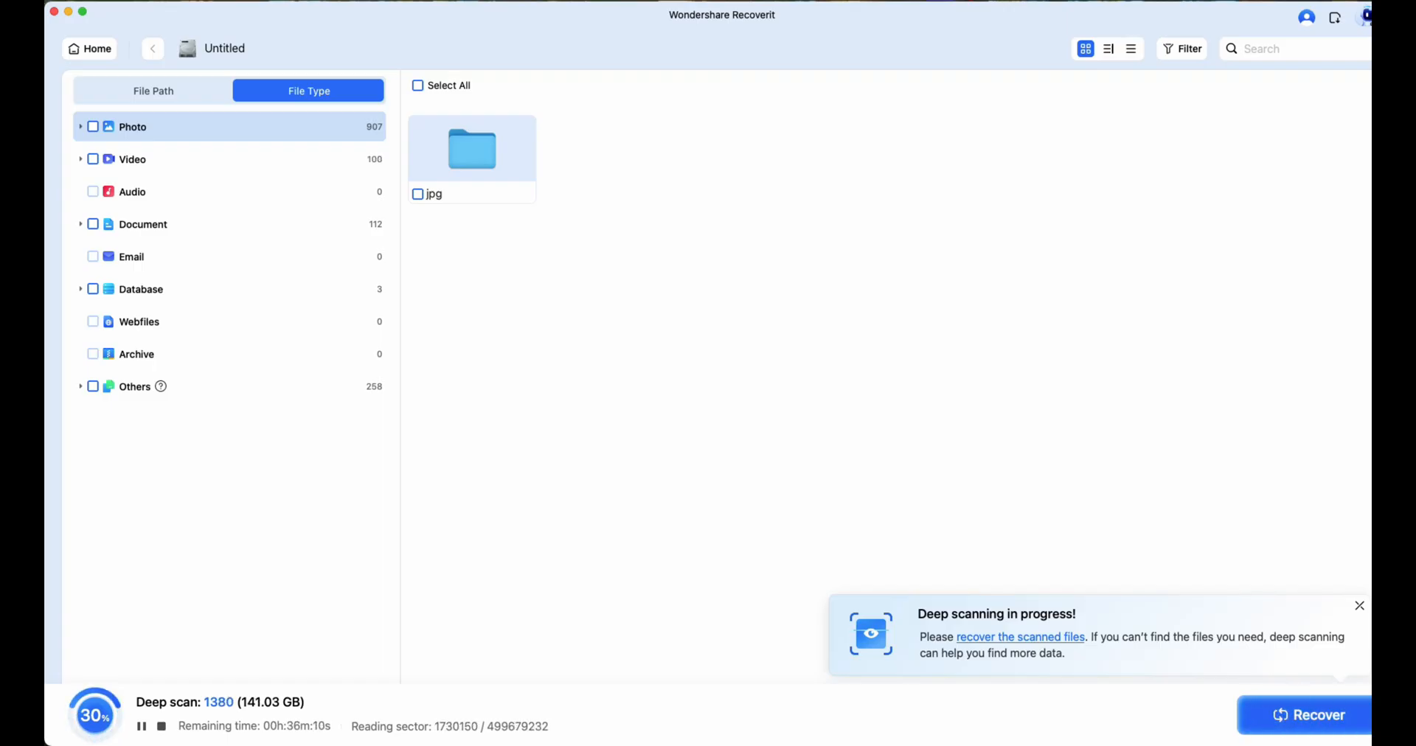
pyautogui.click(131, 159)
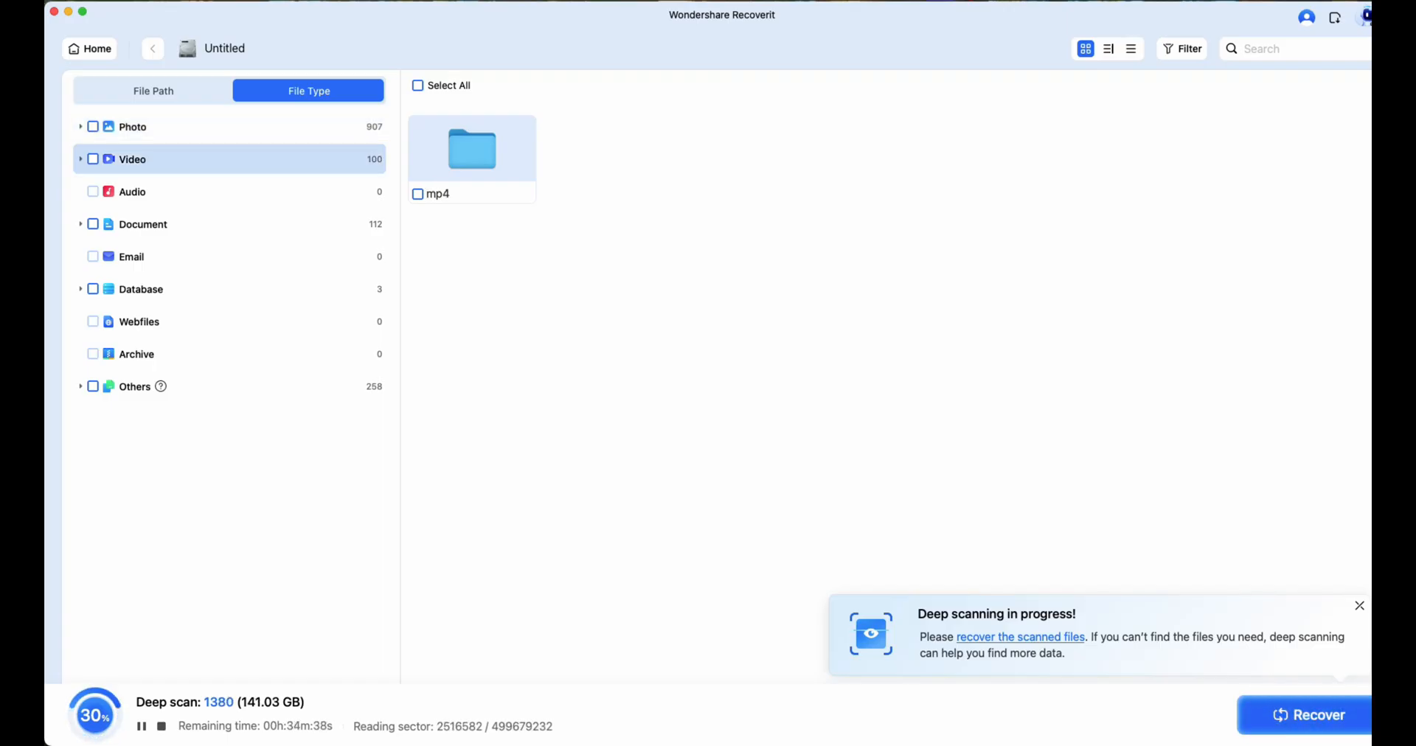
pyautogui.click(79, 159)
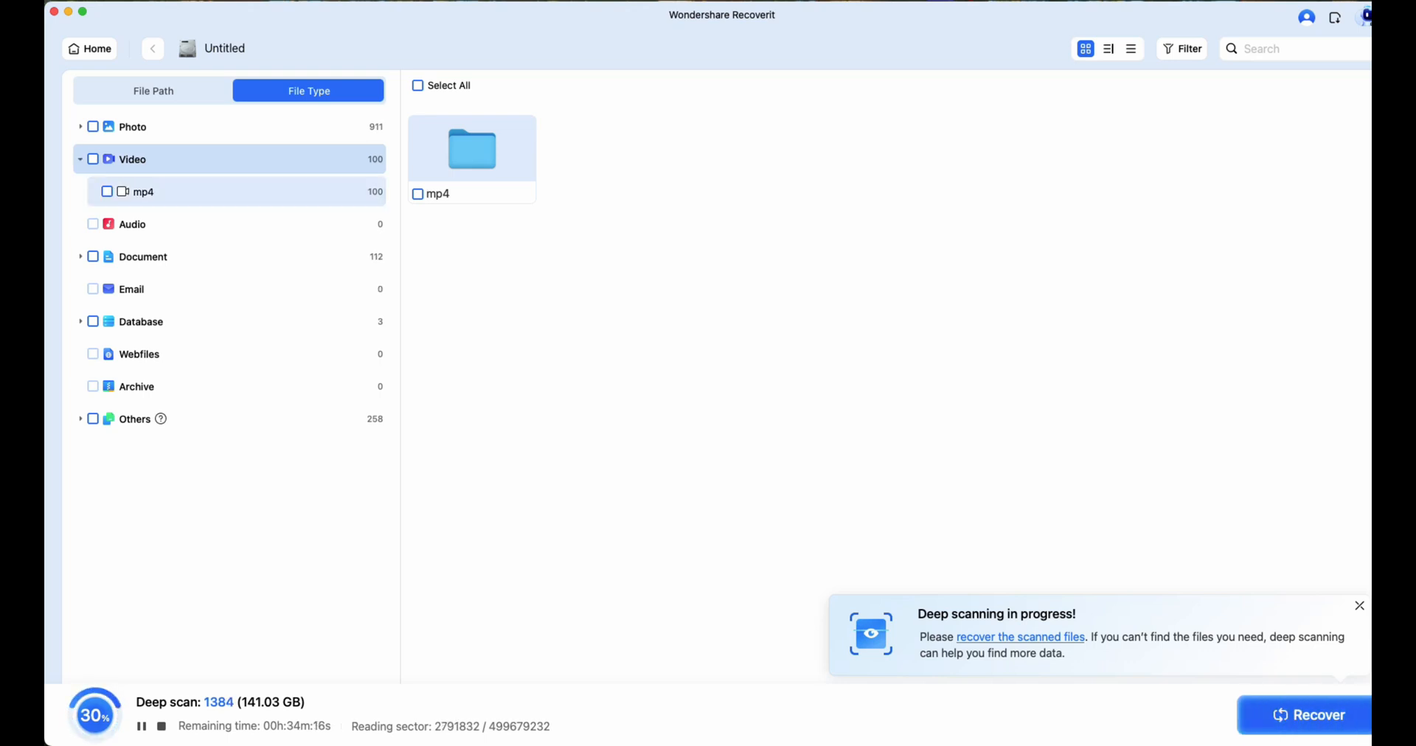
pyautogui.click(90, 49)
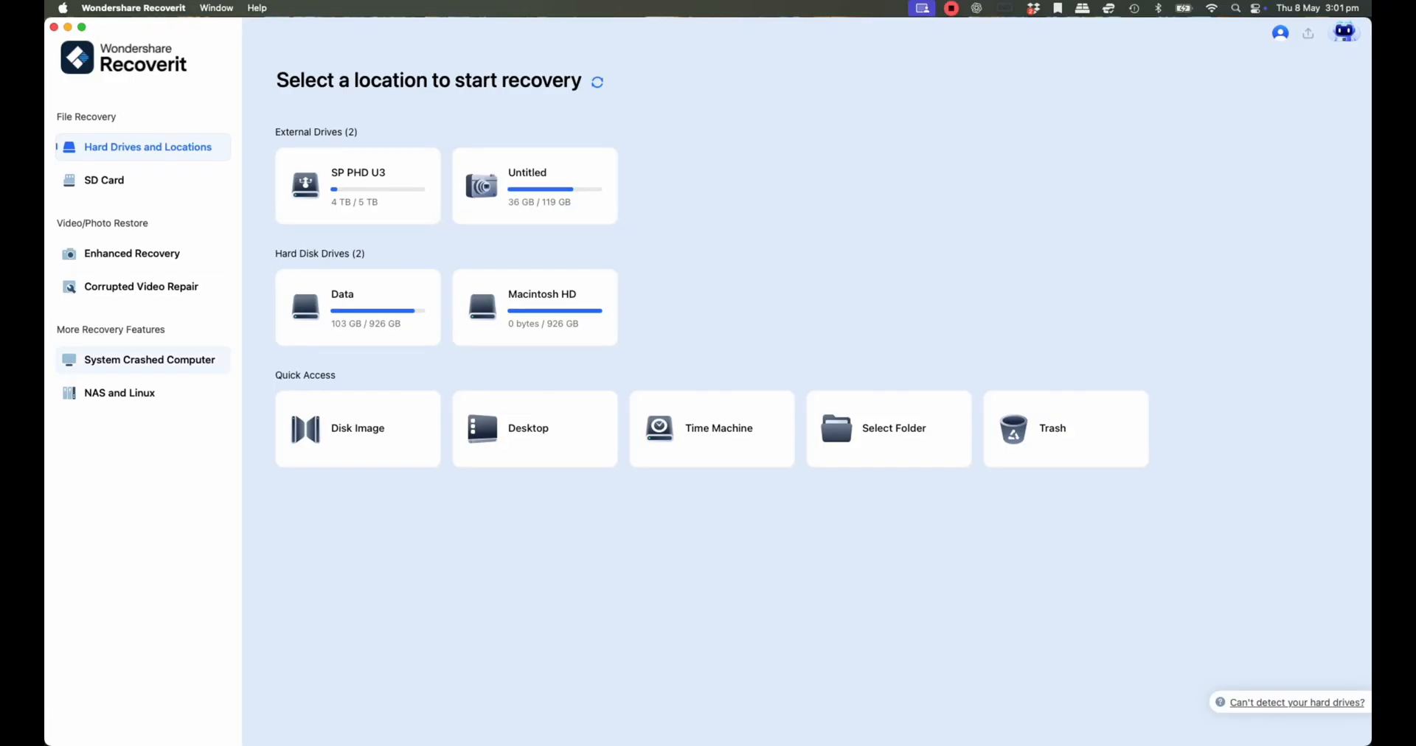
pyautogui.moveTo(534, 427)
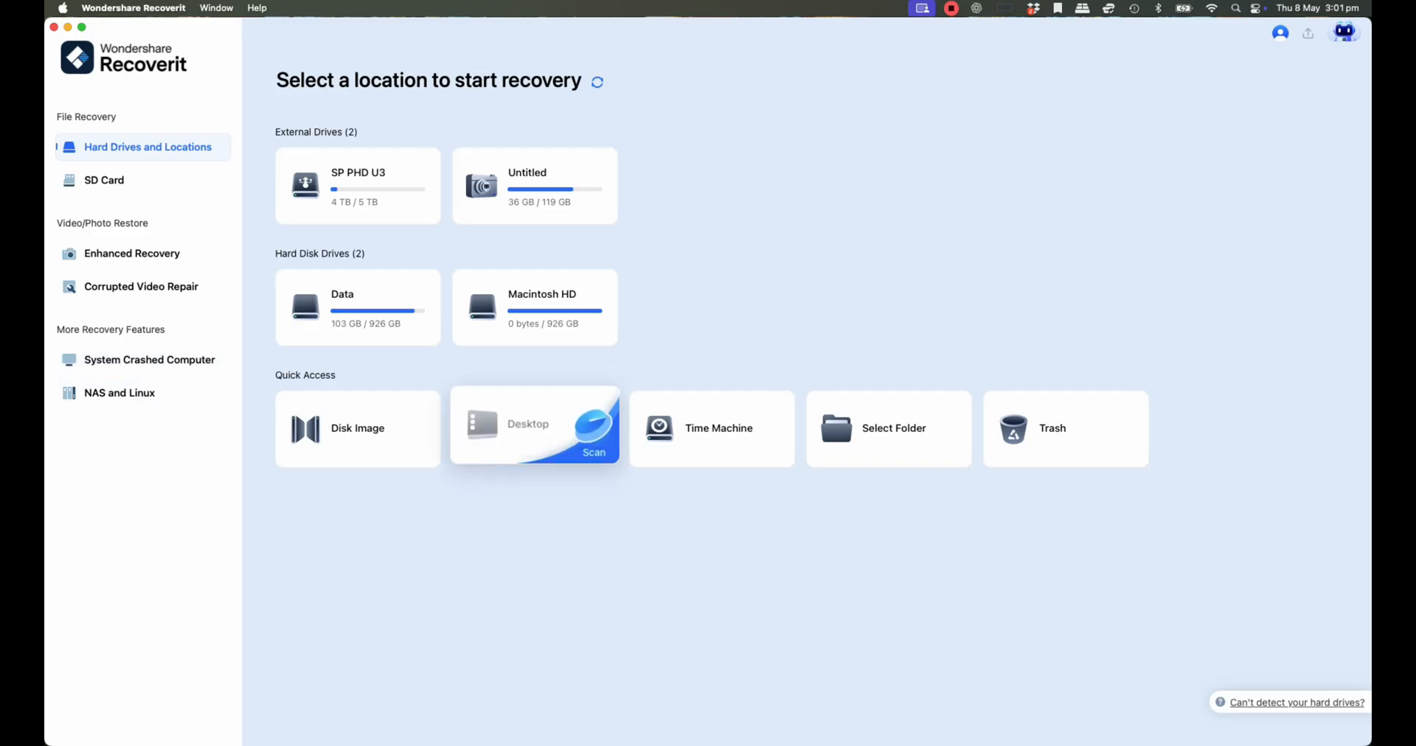
pyautogui.moveTo(711, 427)
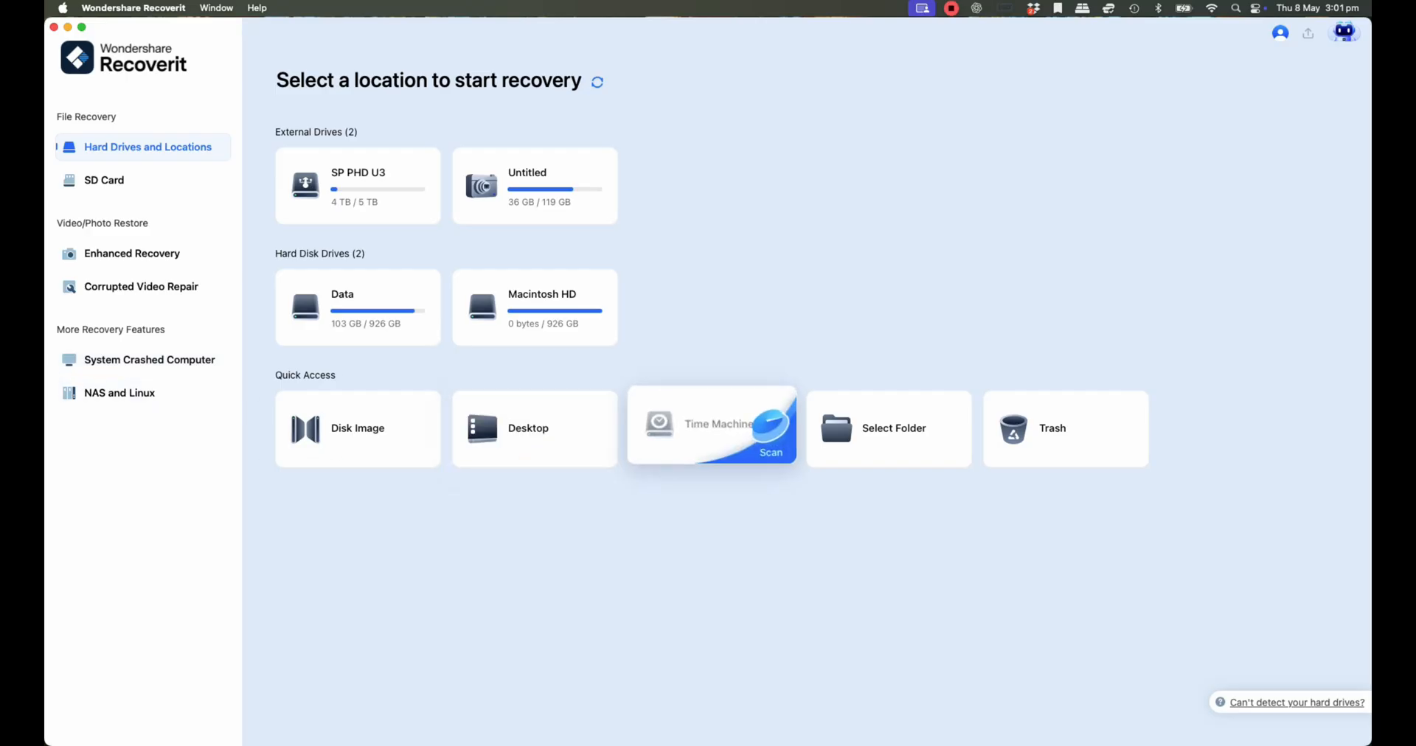
# Tour SD Card, Enhanced Recovery, System Crashed Computer and NAS/Linux modes, then return to the Untitled drive's MP4 results.
pyautogui.click(103, 179)
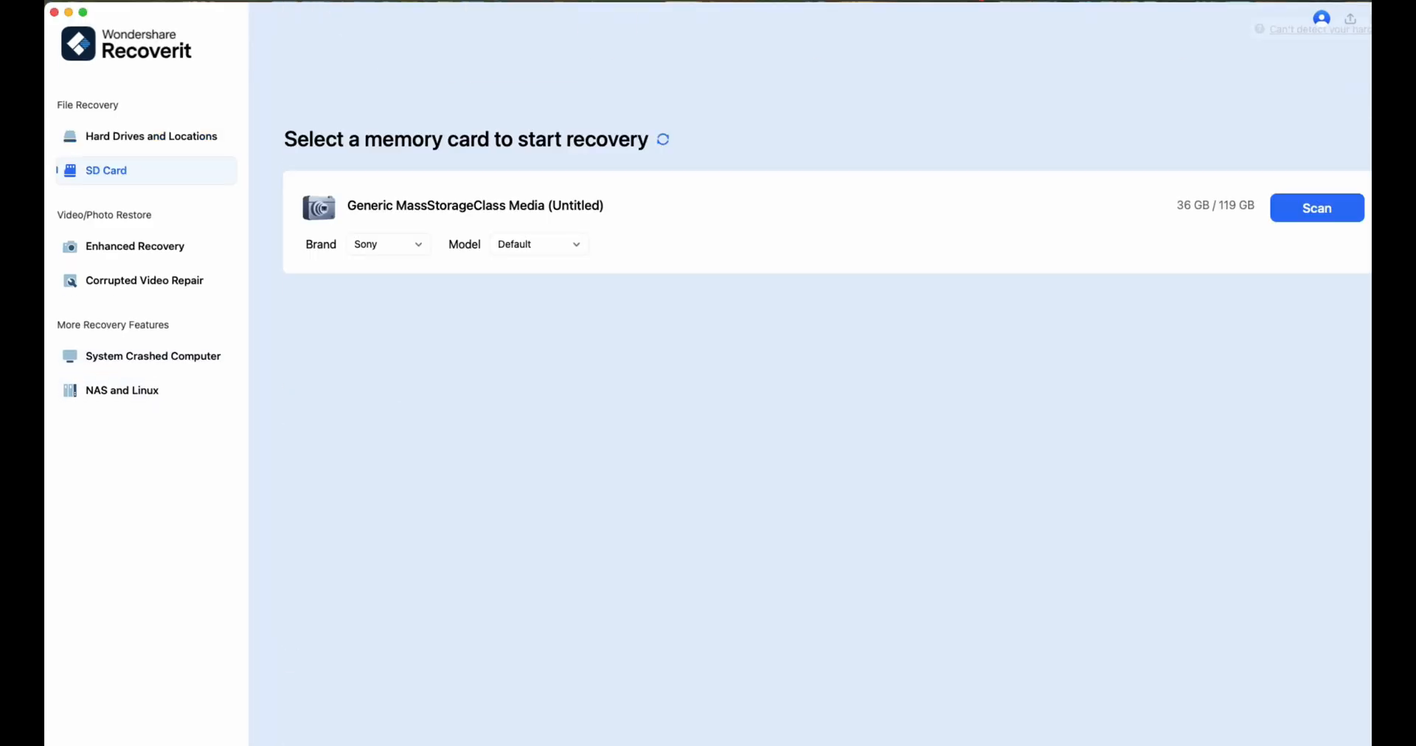
pyautogui.click(134, 246)
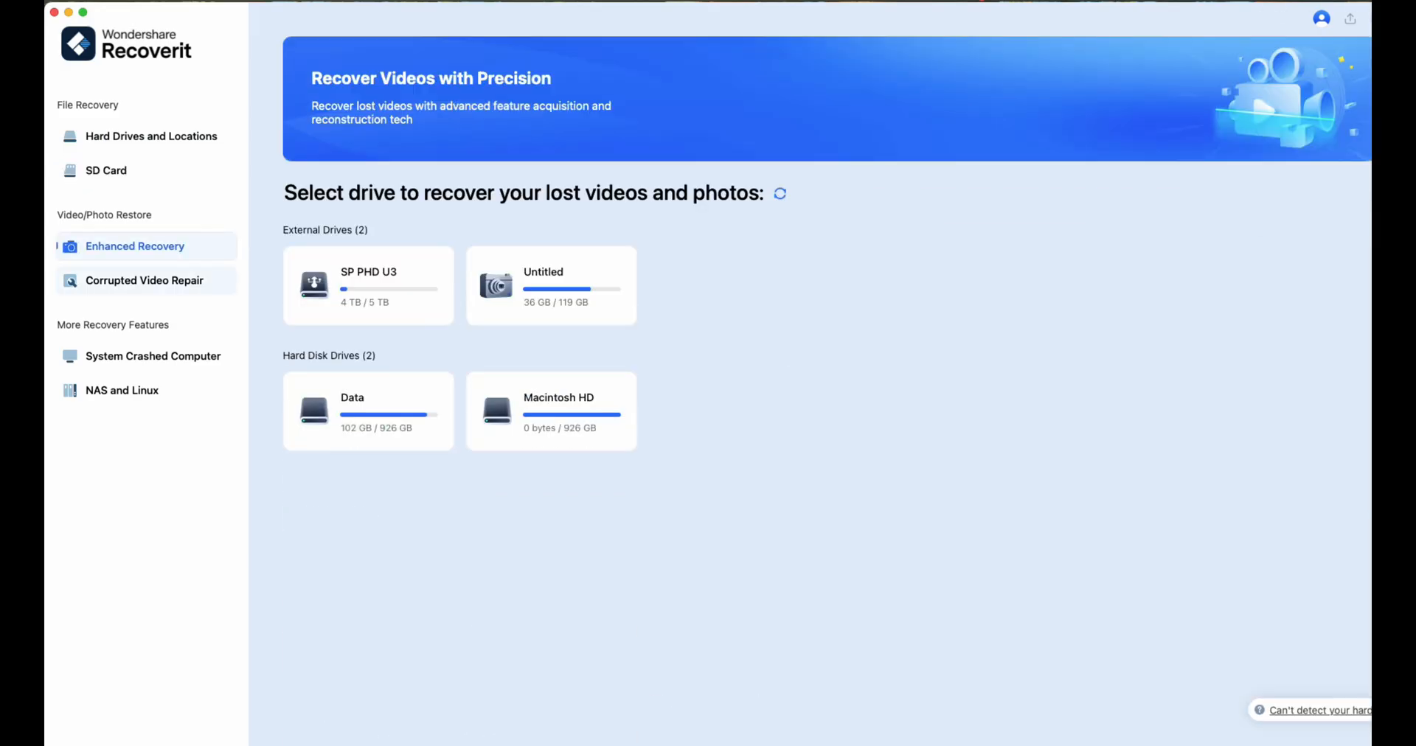
pyautogui.click(152, 356)
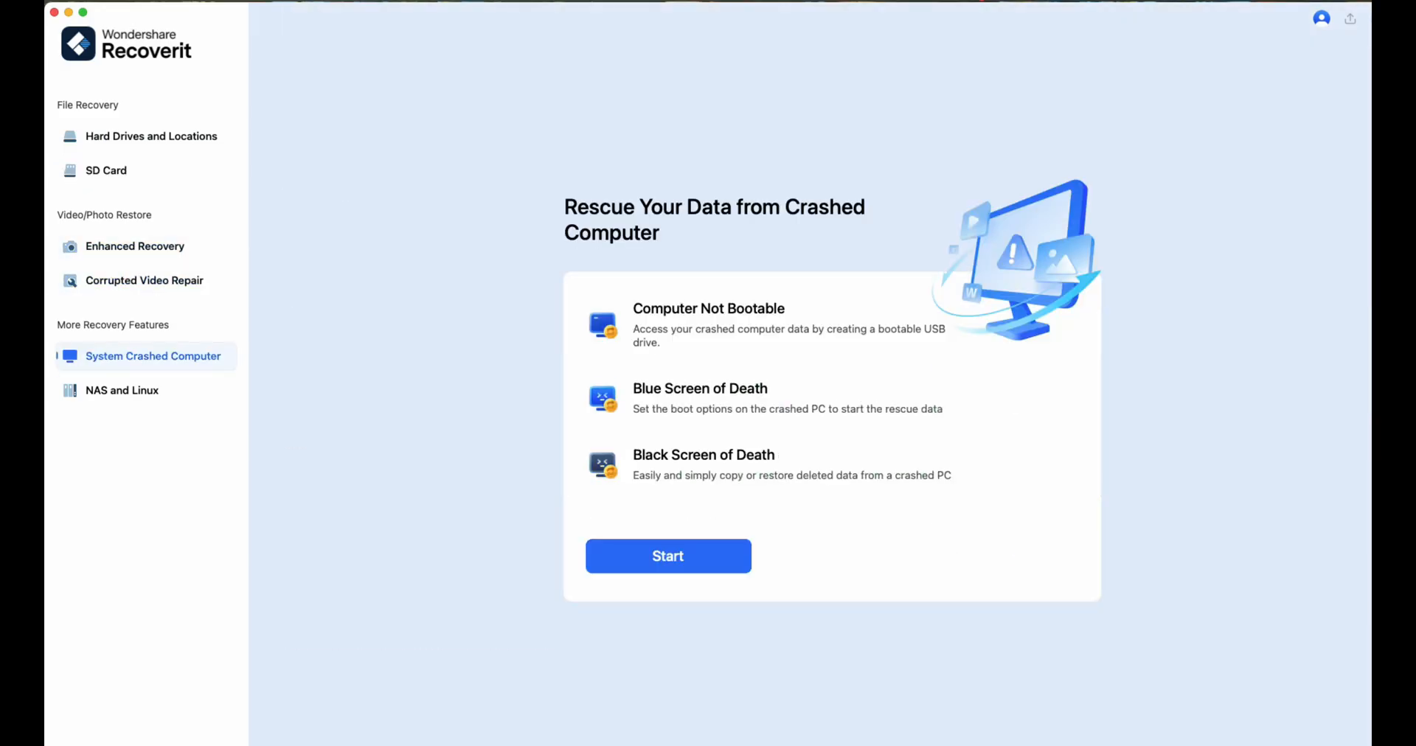
pyautogui.click(123, 391)
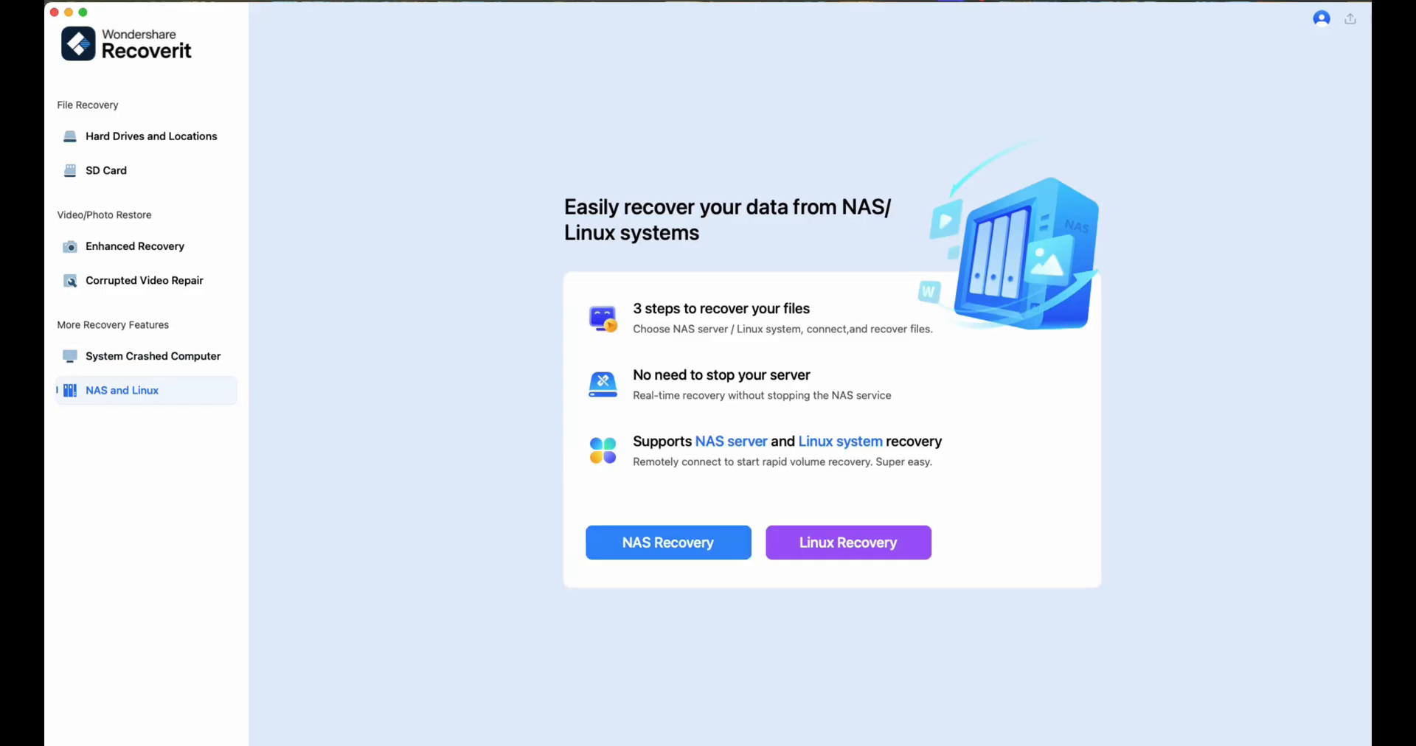
pyautogui.click(667, 543)
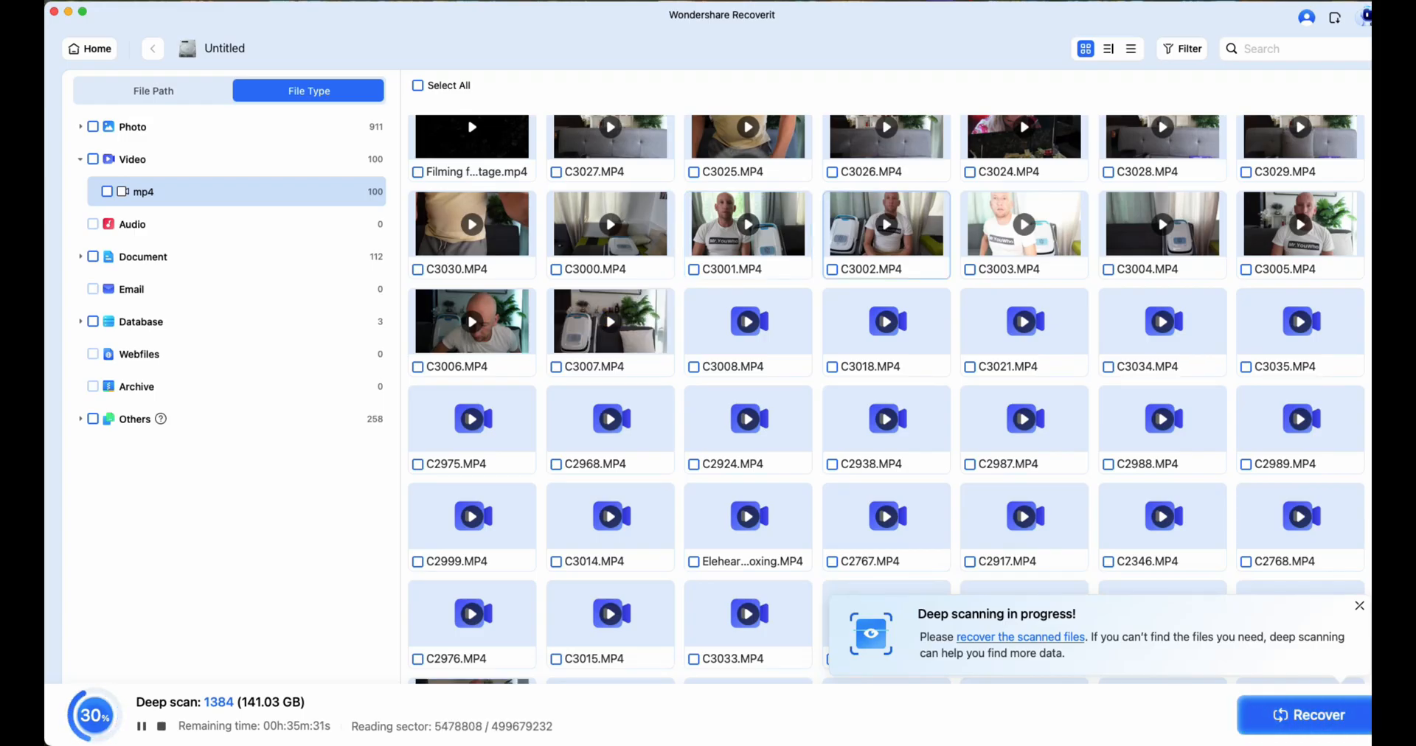
# Preview C3001.MP4, recover it into Documents, and show the new Recoverit folder in Finder.
pyautogui.rightClick(746, 224)
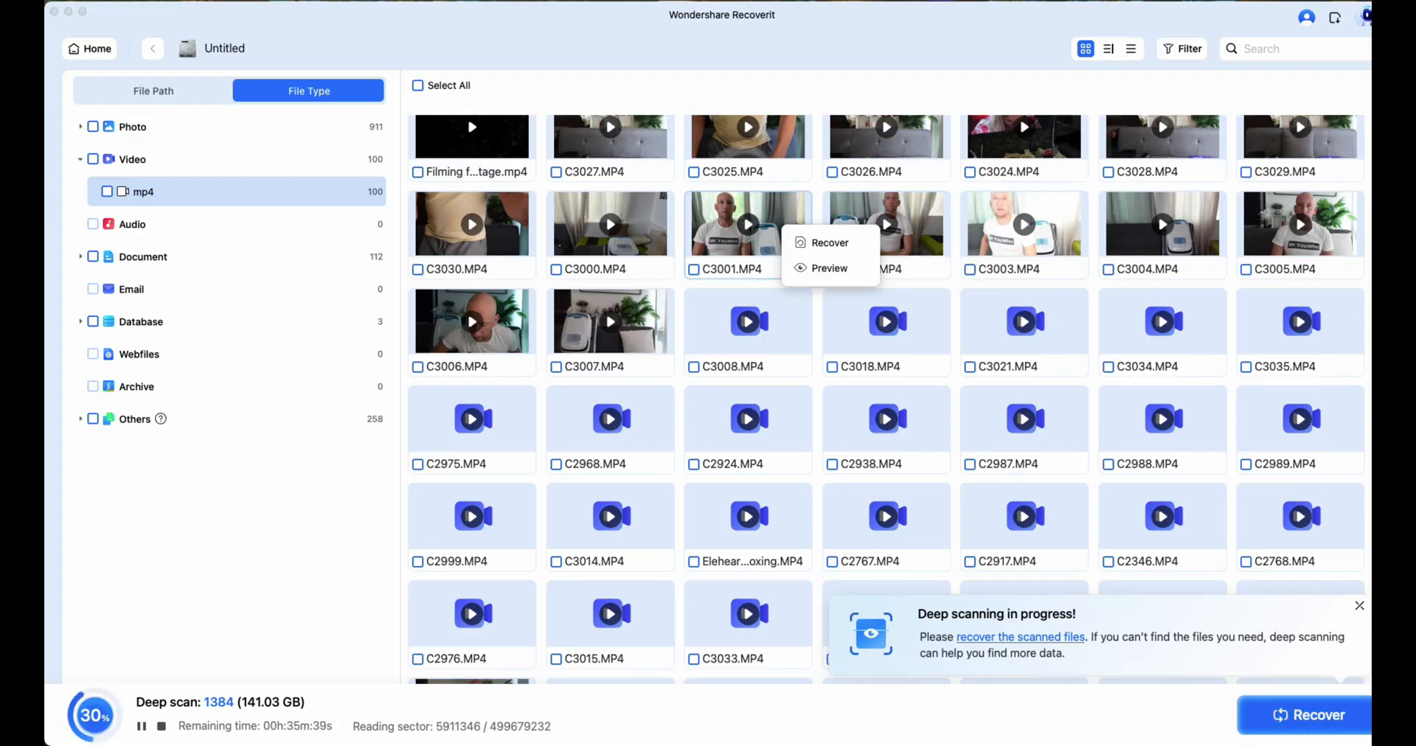
pyautogui.click(828, 267)
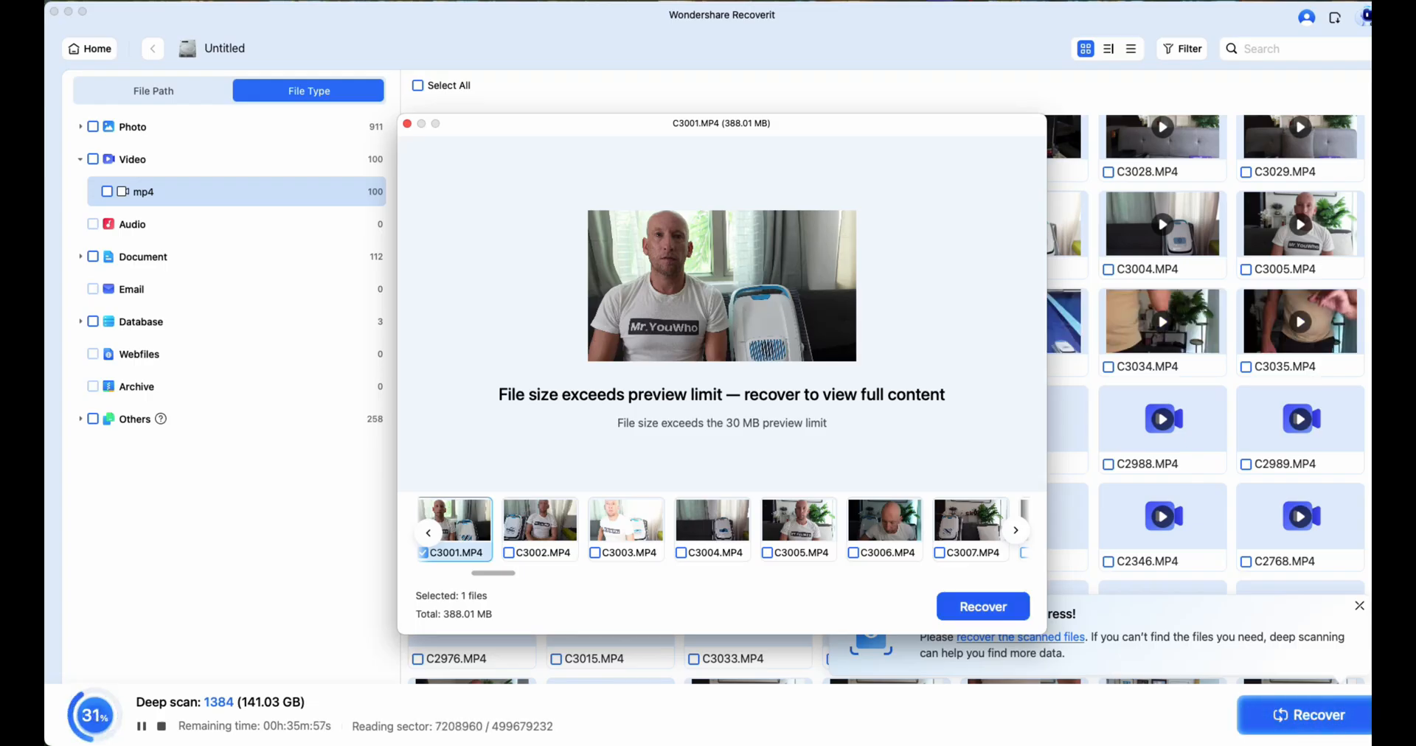
pyautogui.click(982, 608)
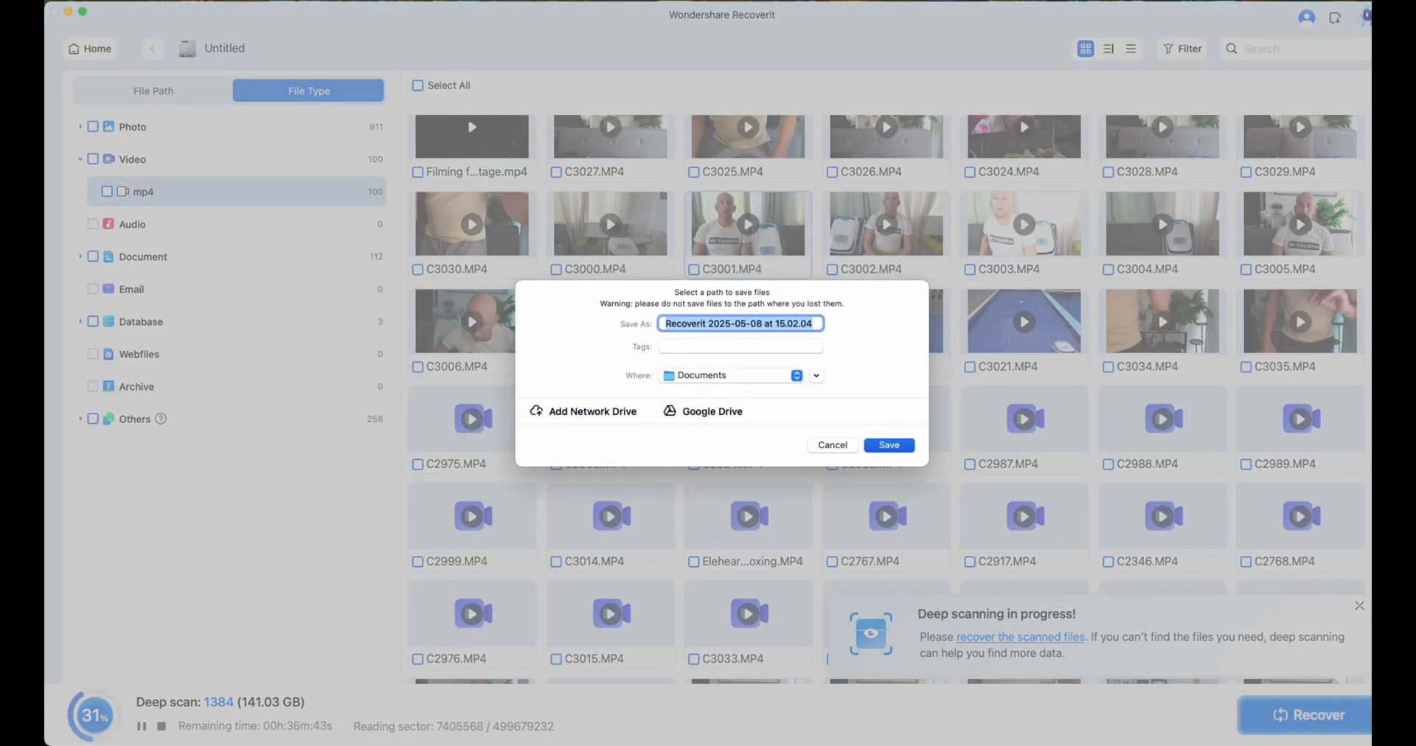
pyautogui.click(886, 444)
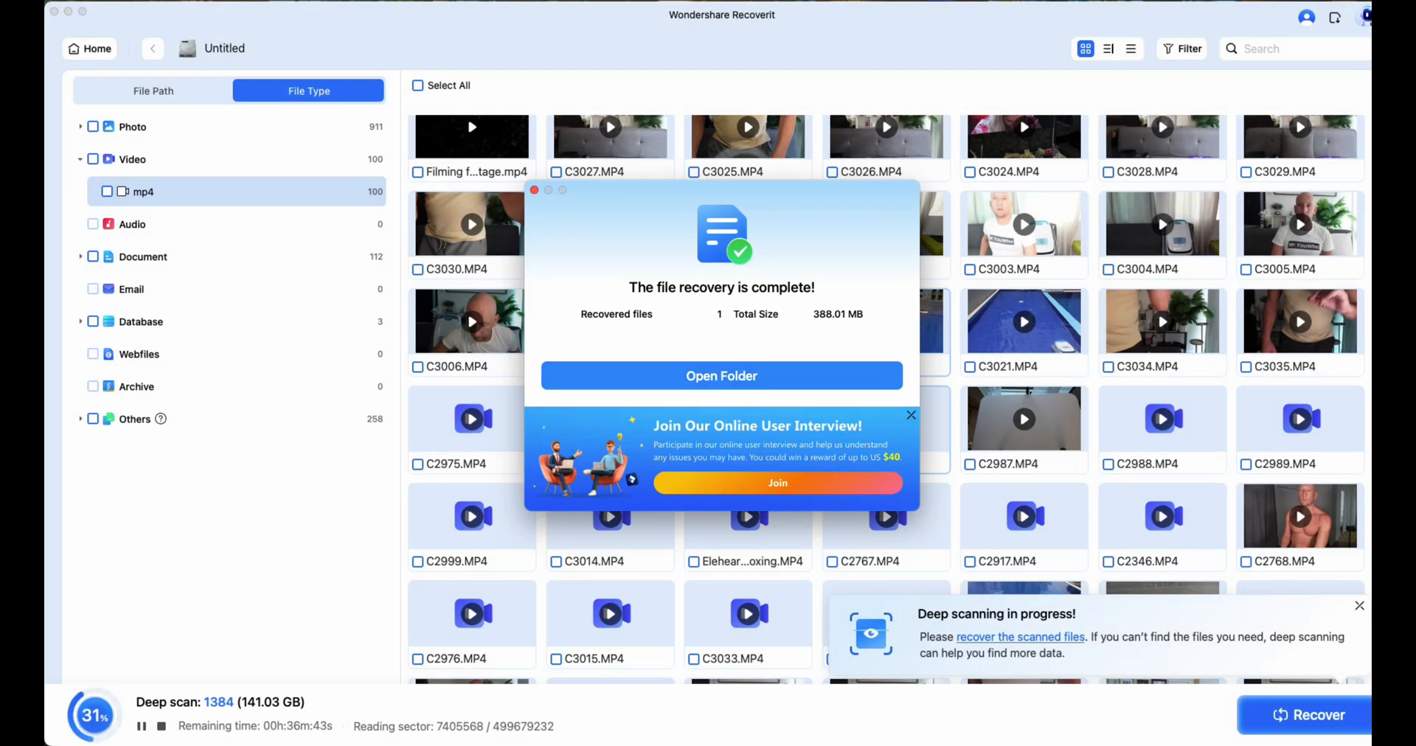
pyautogui.click(721, 376)
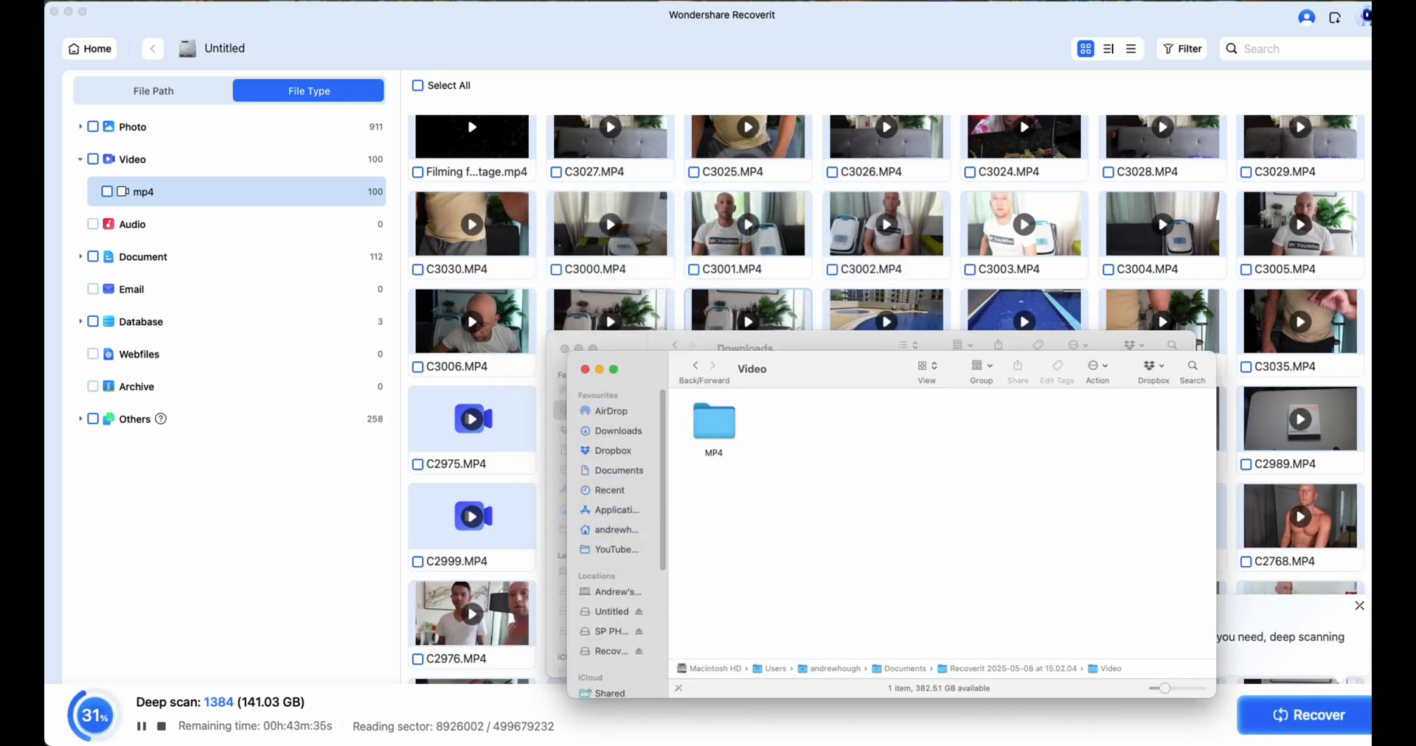
# Look inside the recovered MP4 folder in Finder.
pyautogui.doubleClick(746, 222)
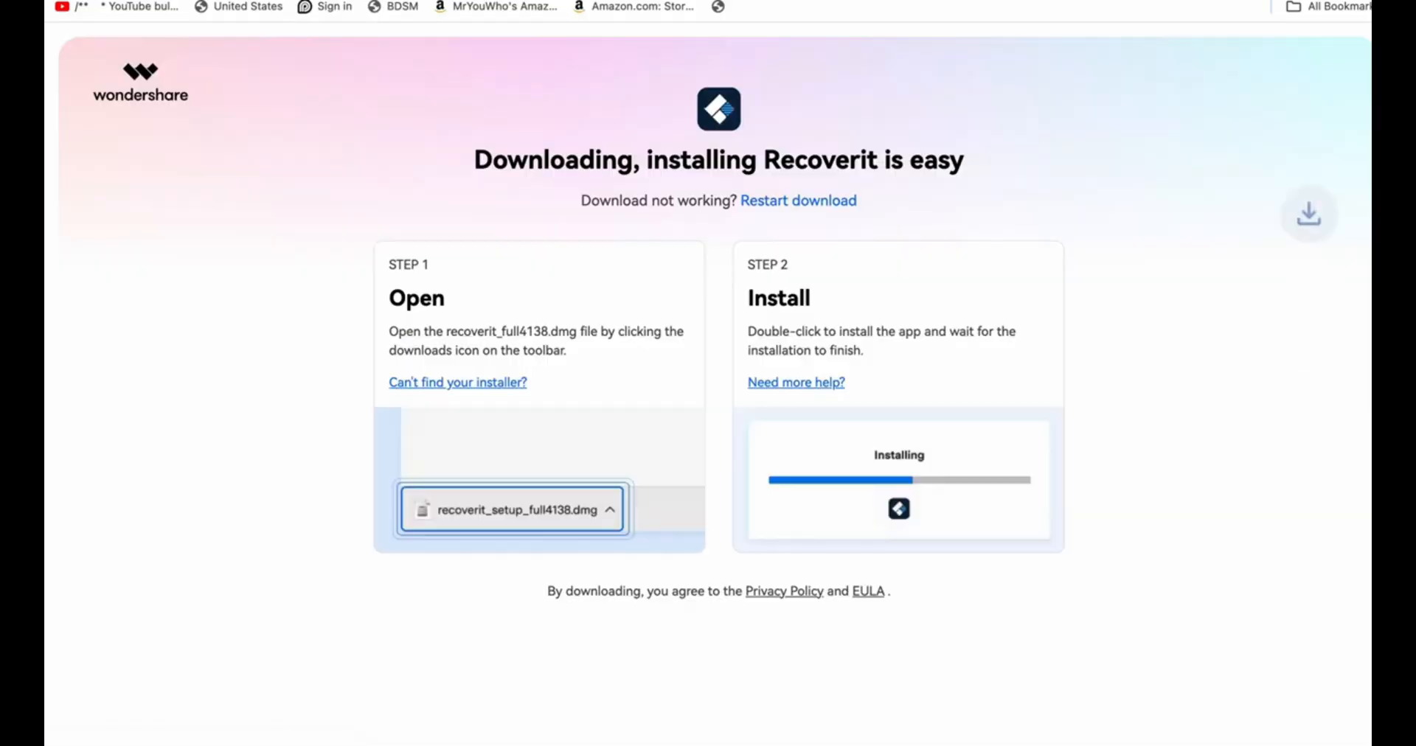
# Switch to Recoverit's enhanced video recovery with its eleven-format selection dialog.
pyautogui.click(1306, 214)
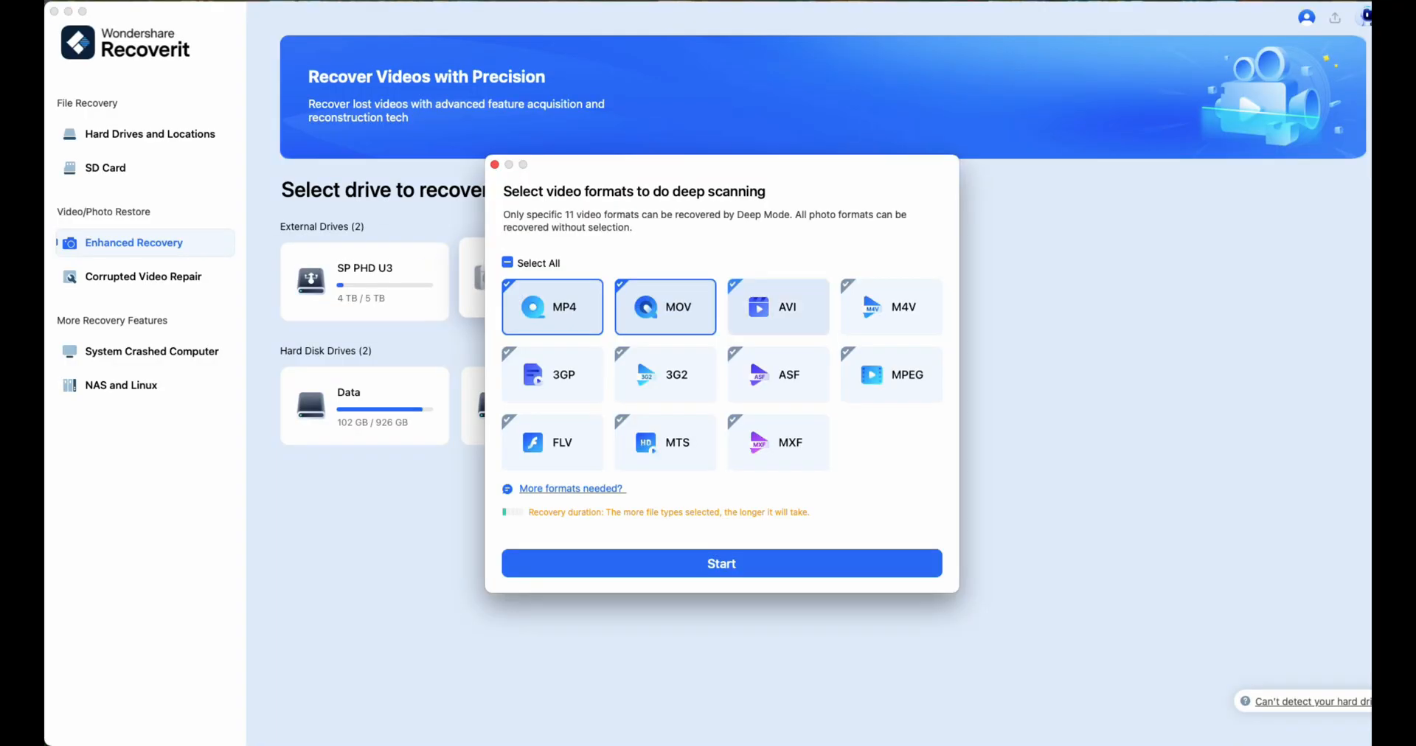
# Dismiss the video format choice and reopen the Untitled drive's found MP4 list.
pyautogui.click(665, 374)
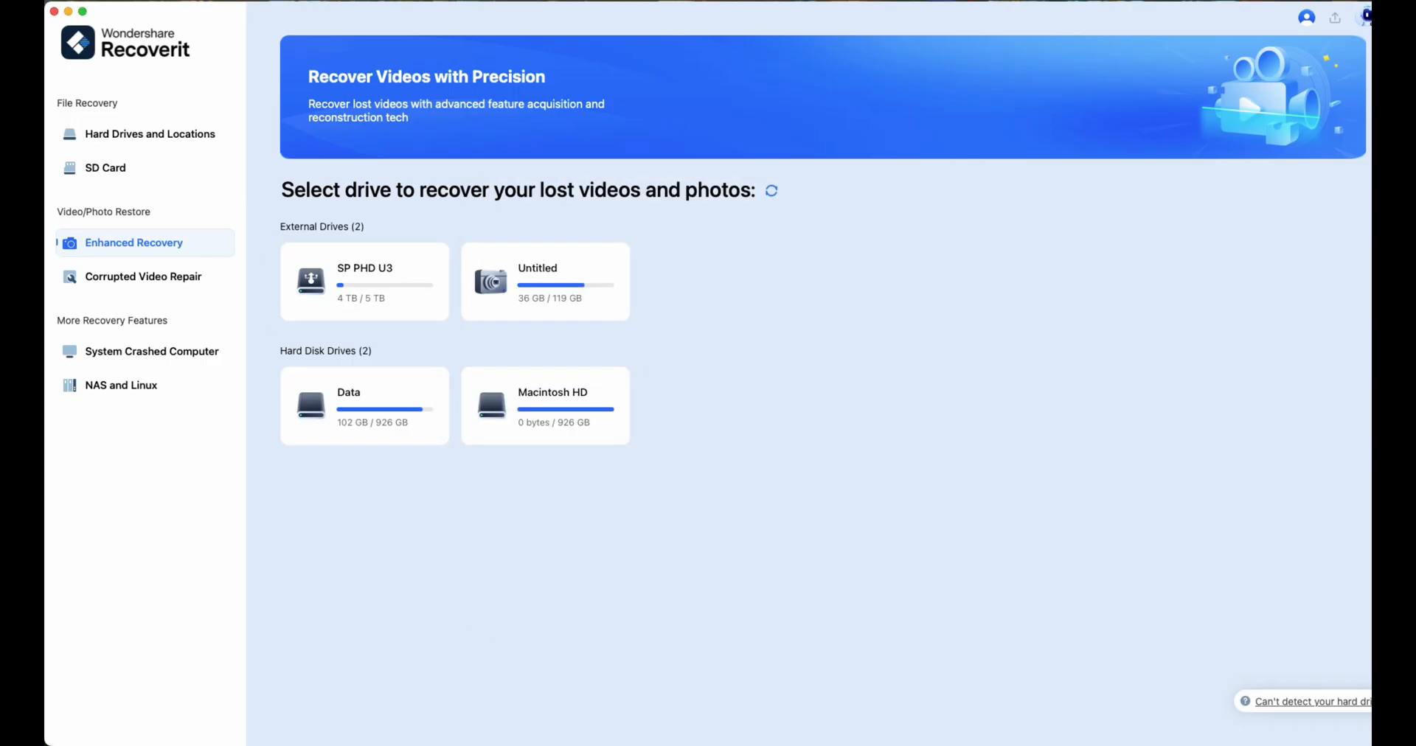
pyautogui.click(544, 281)
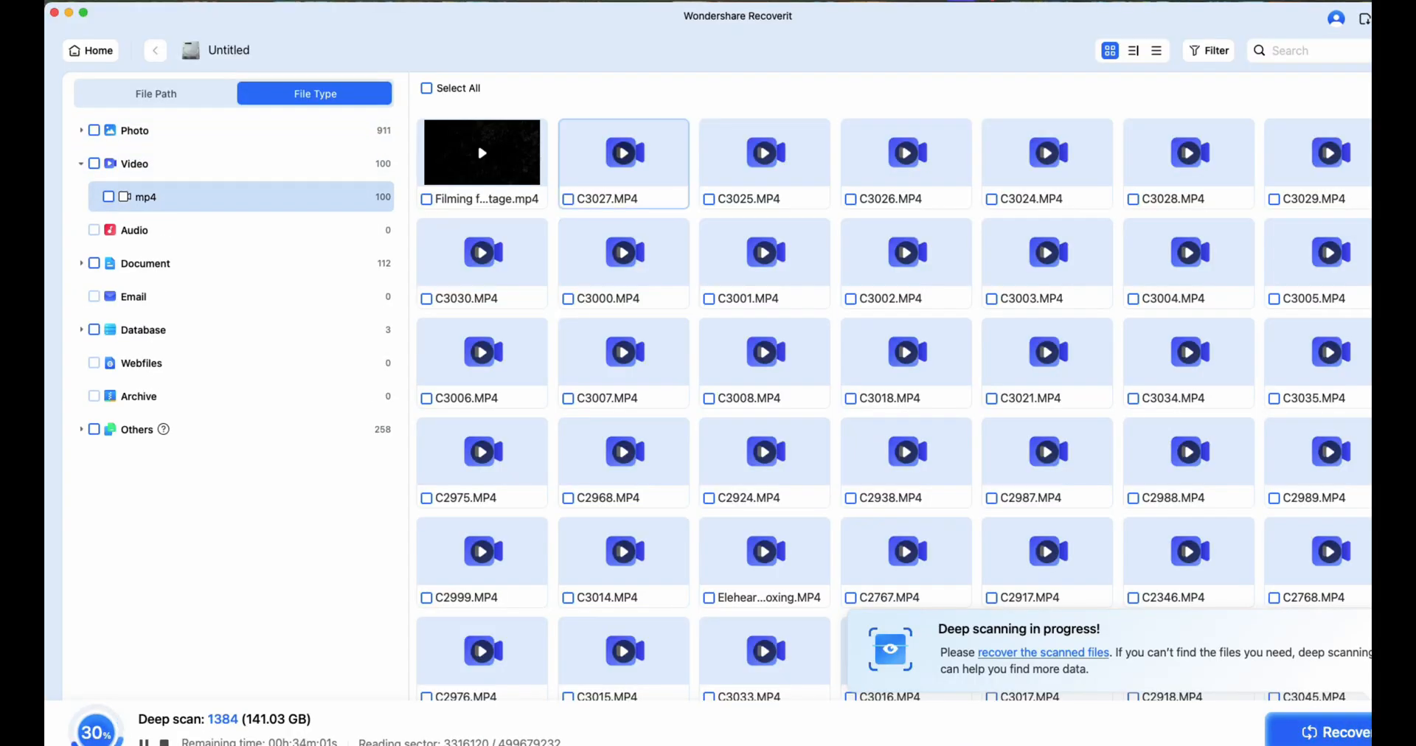
# Switch to the larger drive's 50% deep scan and browse its hundreds of named MP4 review videos.
pyautogui.rightClick(904, 230)
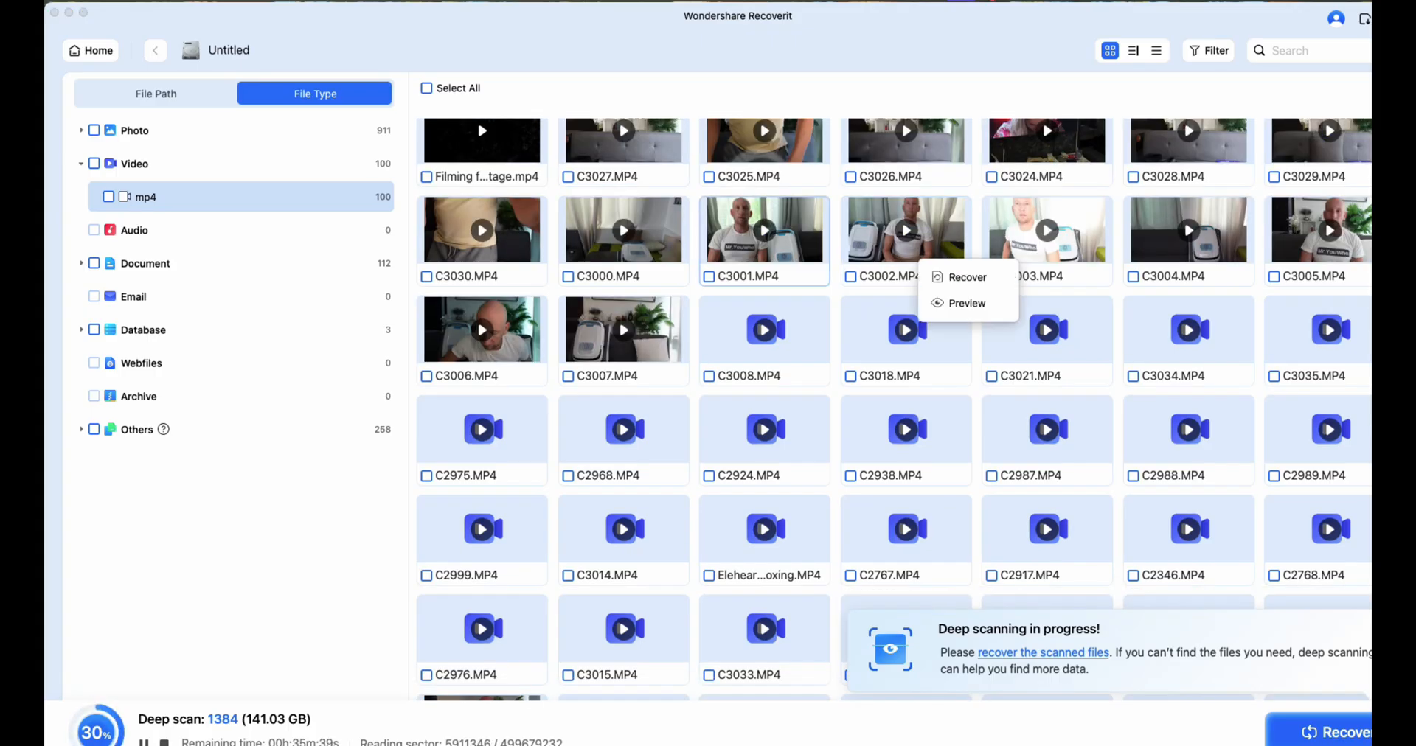
pyautogui.click(965, 303)
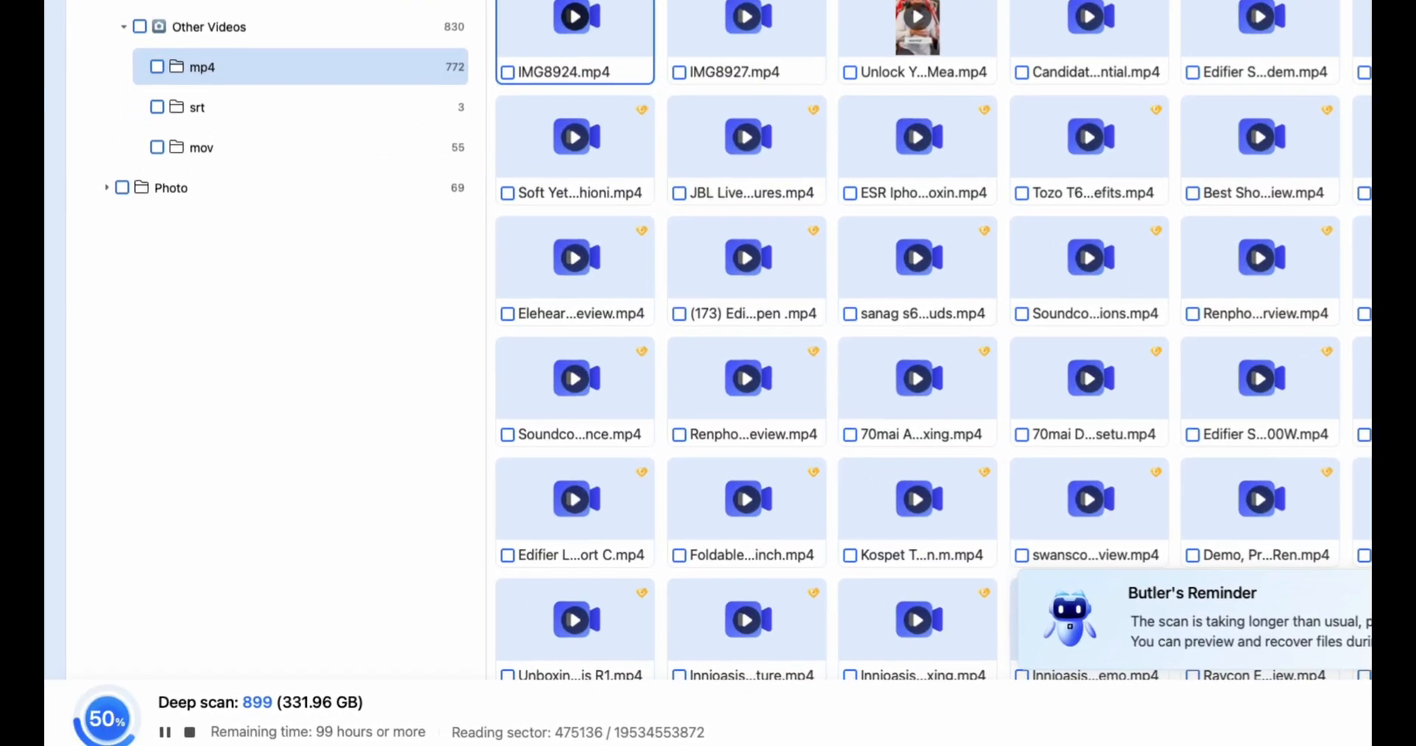
pyautogui.scroll(-3)
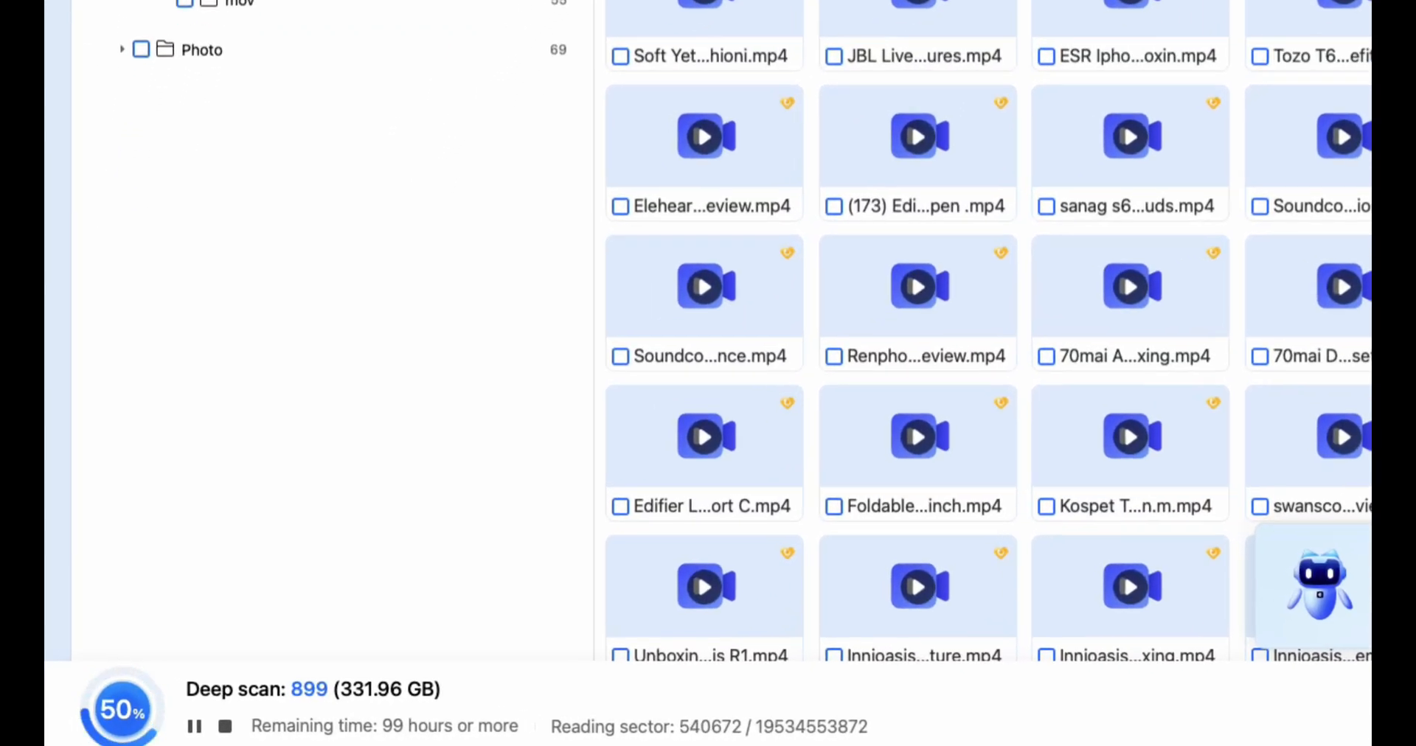
pyautogui.scroll(-3)
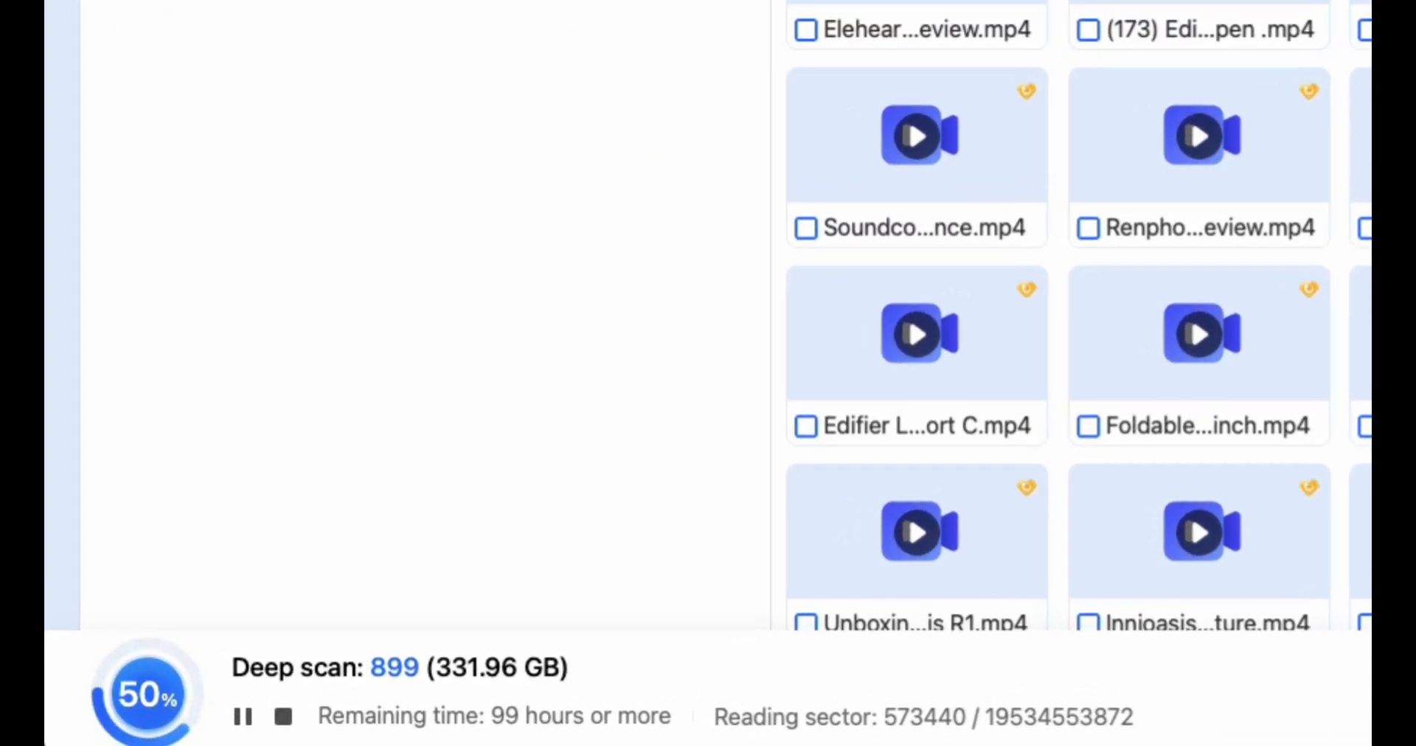